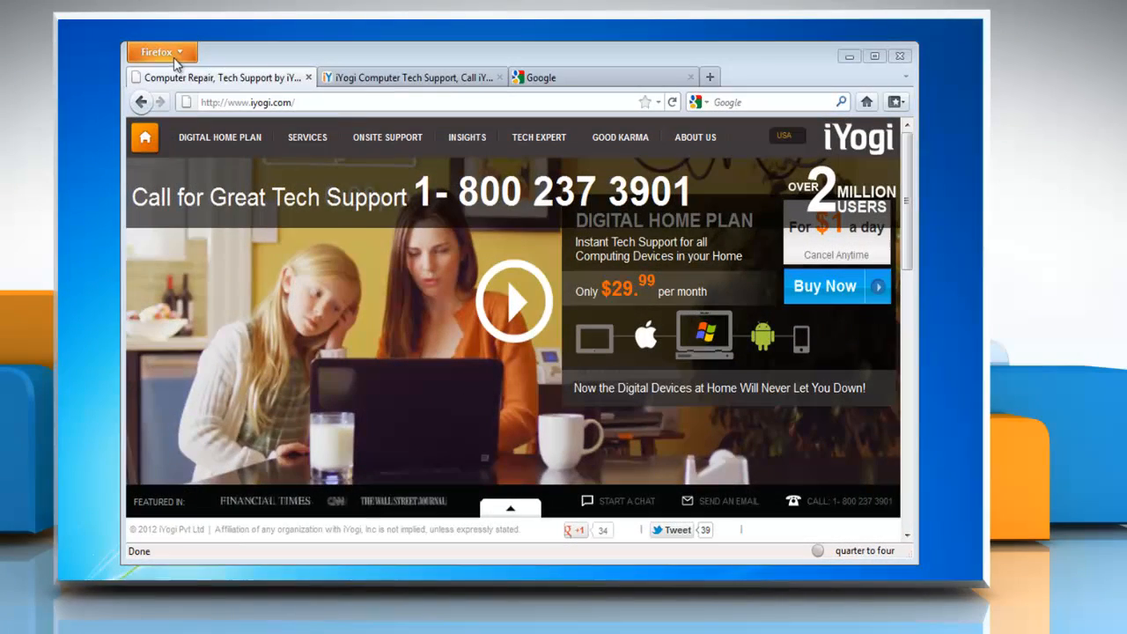
Open Firefox Options from the orange Firefox menu
{"action": "left_click", "coordinate": [161, 52]}
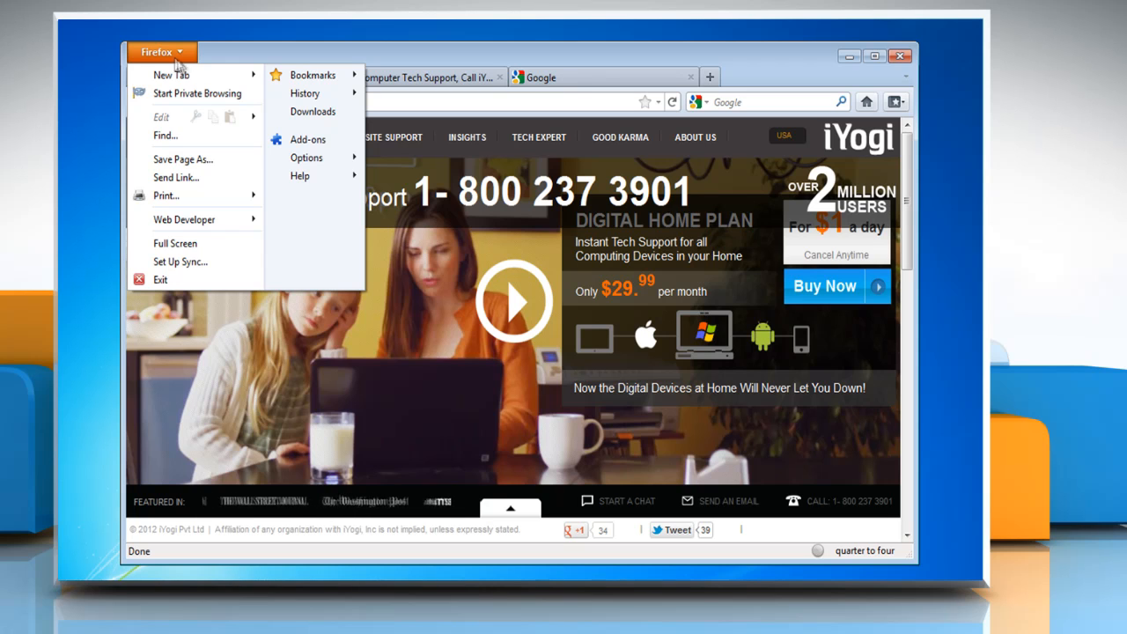
{"action": "left_click", "coordinate": [306, 156]}
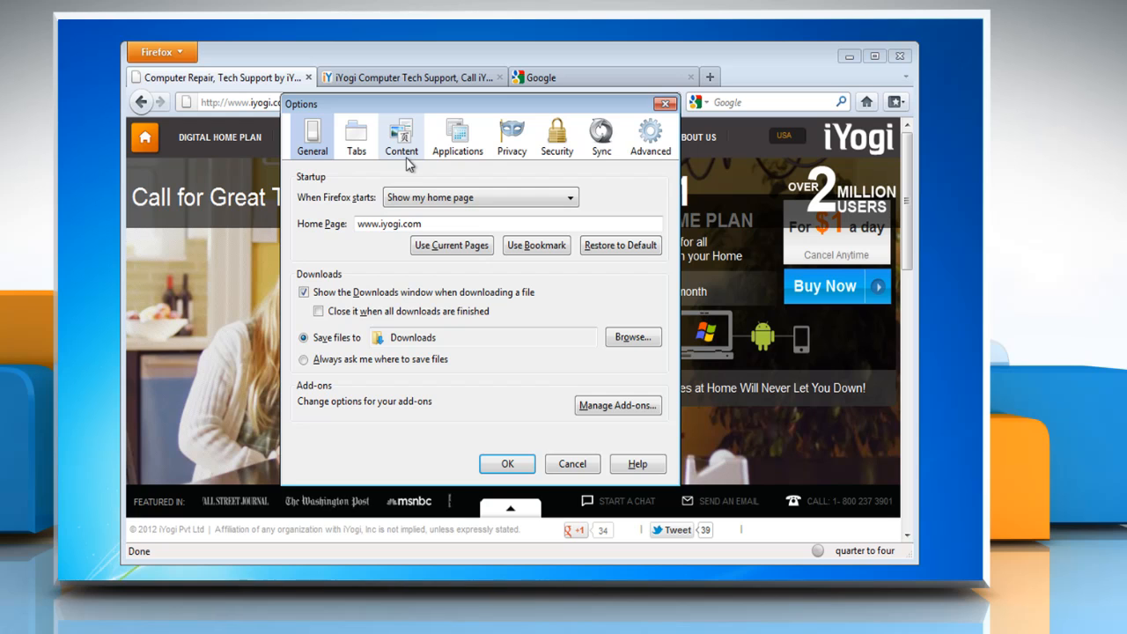
In the Tabs pane, enable 'Show tab previews in the Windows taskbar' and confirm with OK
{"action": "left_click", "coordinate": [356, 136]}
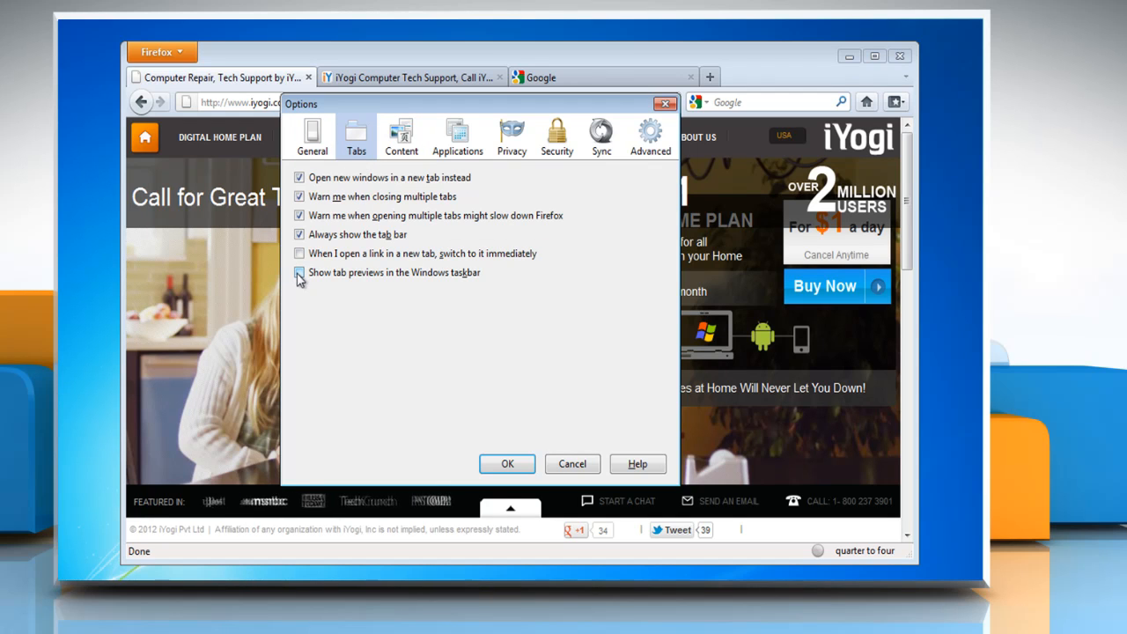
{"action": "left_click", "coordinate": [299, 272]}
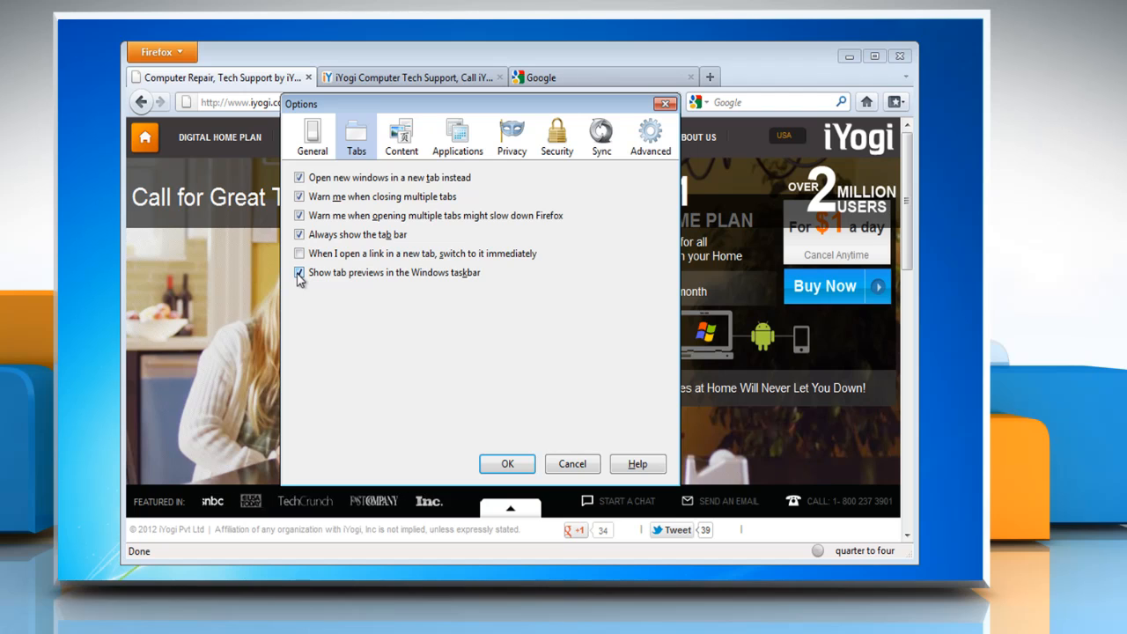
{"action": "left_click", "coordinate": [300, 272]}
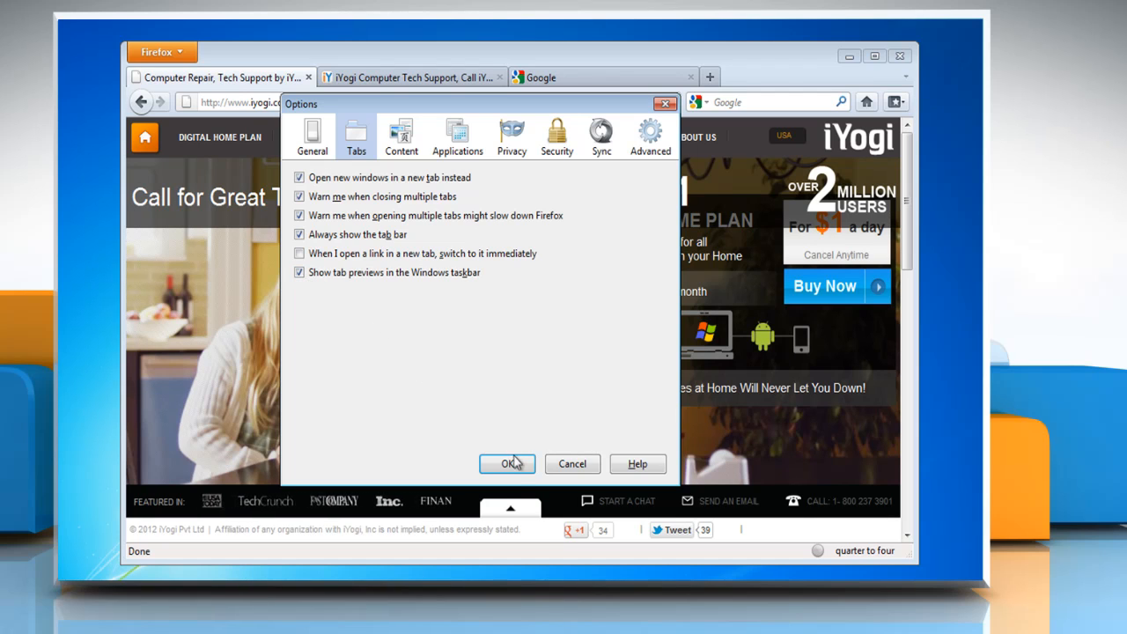
{"action": "left_click", "coordinate": [507, 464]}
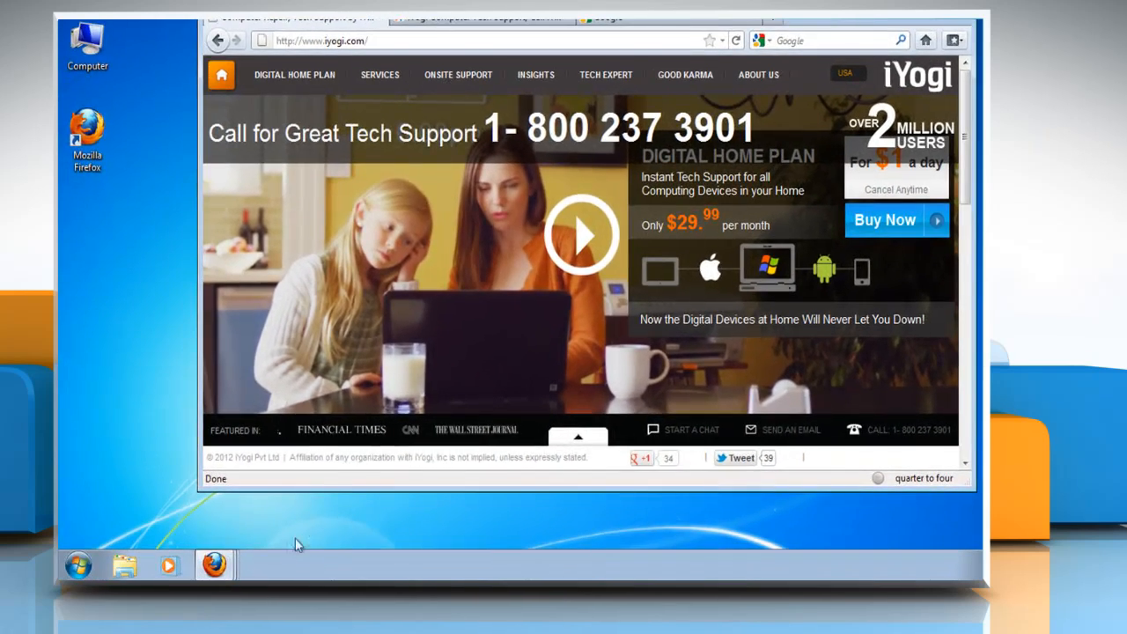